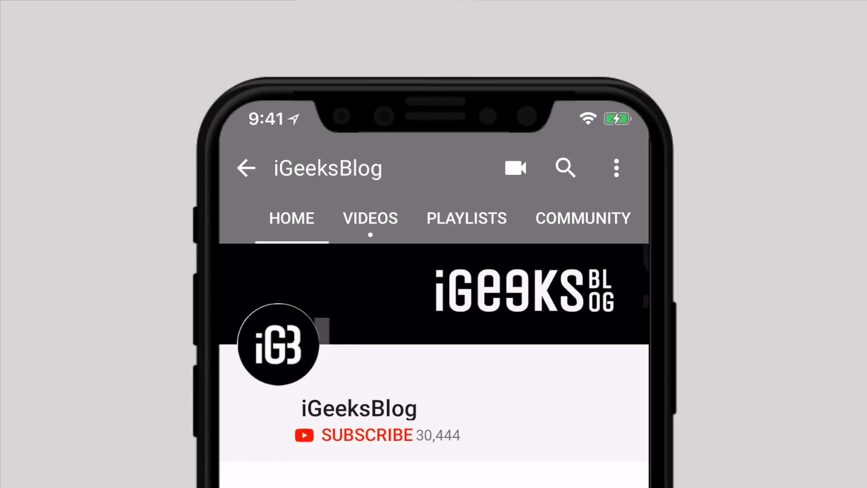
# Step: Open /etc/hosts in nano with sudo
pyautogui.click(367, 434)
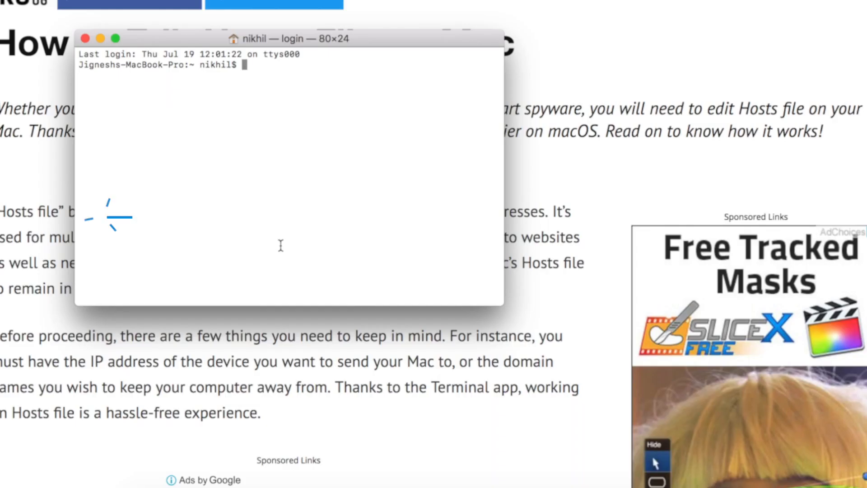
pyautogui.write('sudo nano /etc/hosts')
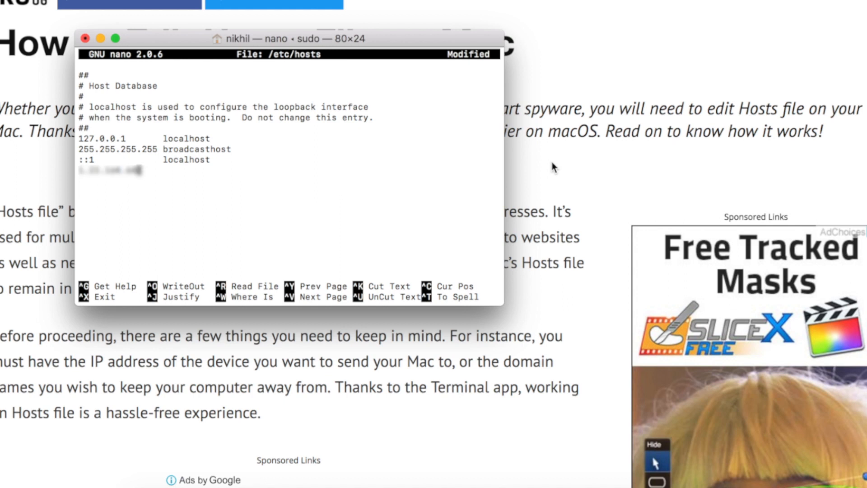
pyautogui.write('igeeksbl')
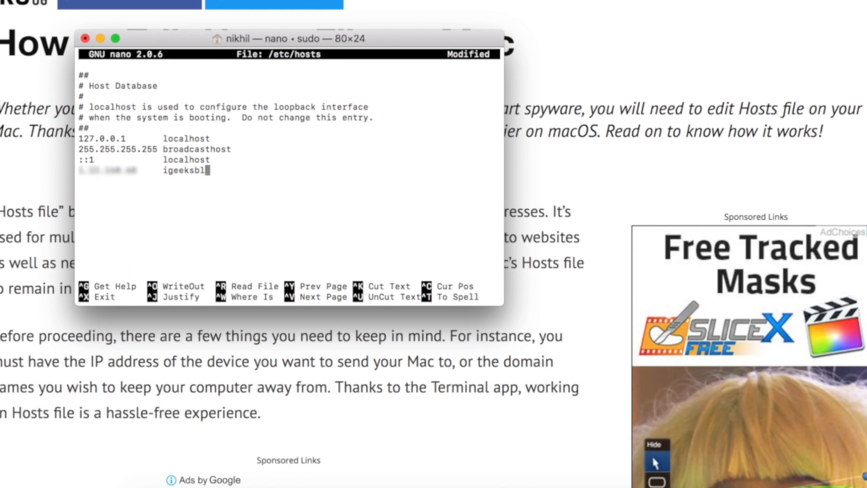
pyautogui.write('og.com')
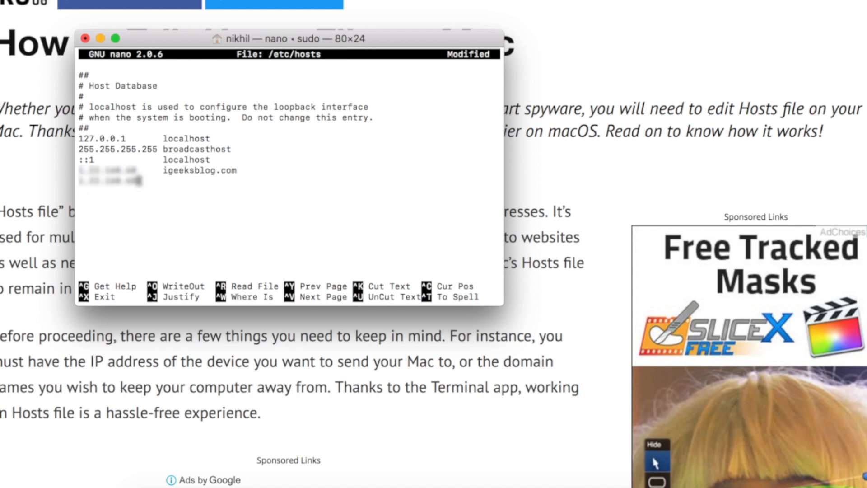
pyautogui.write('www.')
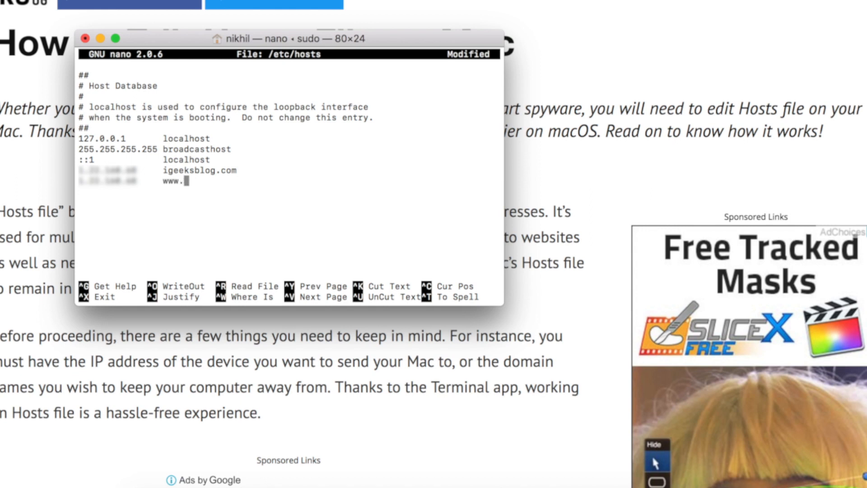
pyautogui.write('igeeksblog')
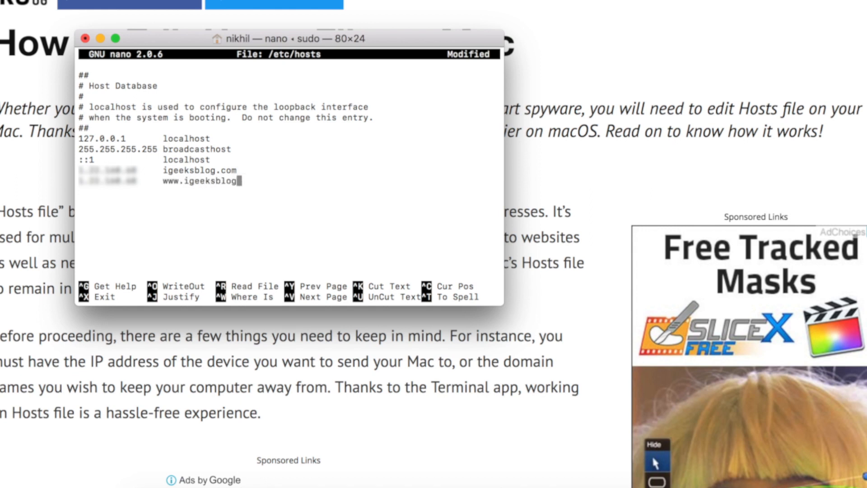
pyautogui.write('.com')
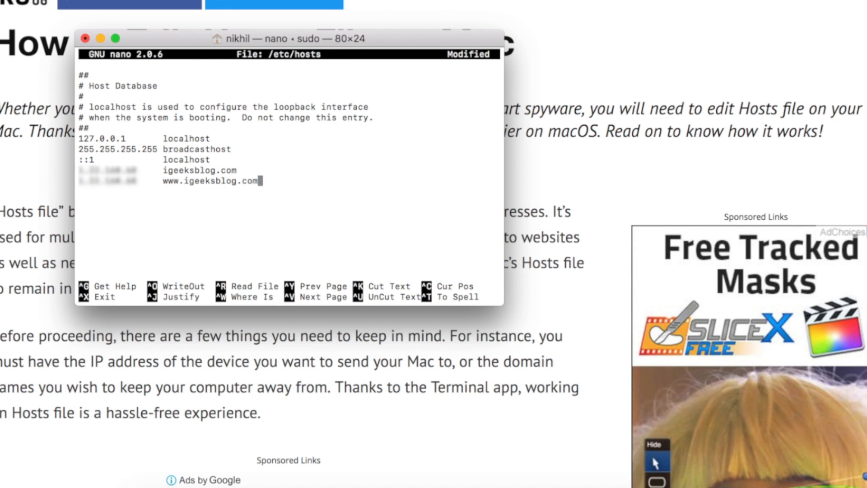
# Step: Save the hosts file and exit nano
pyautogui.press('ctrl+o')
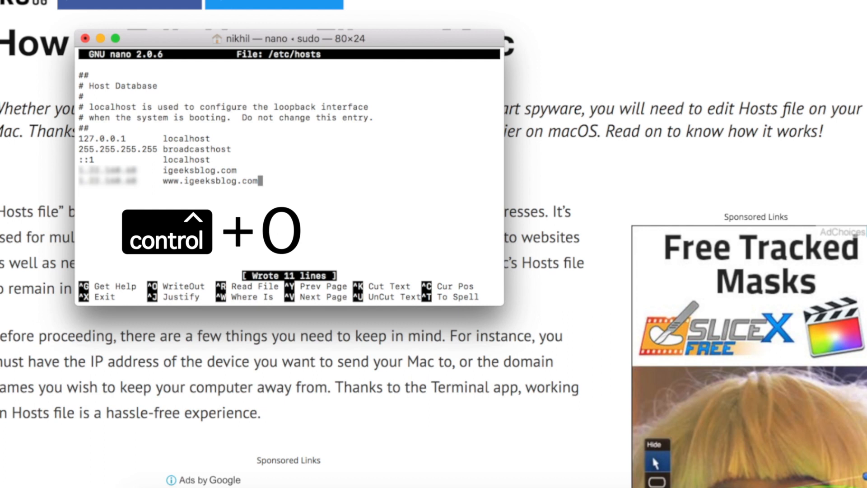
pyautogui.press('ctrl+x')
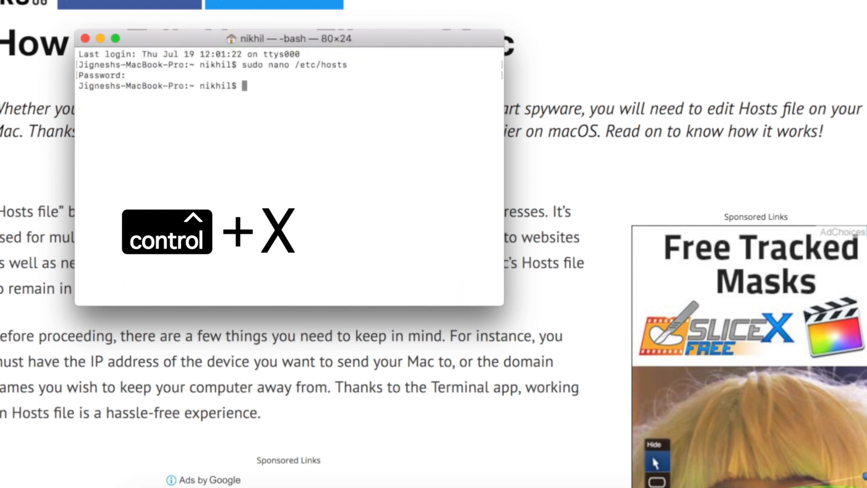
pyautogui.press('ctrl+x')
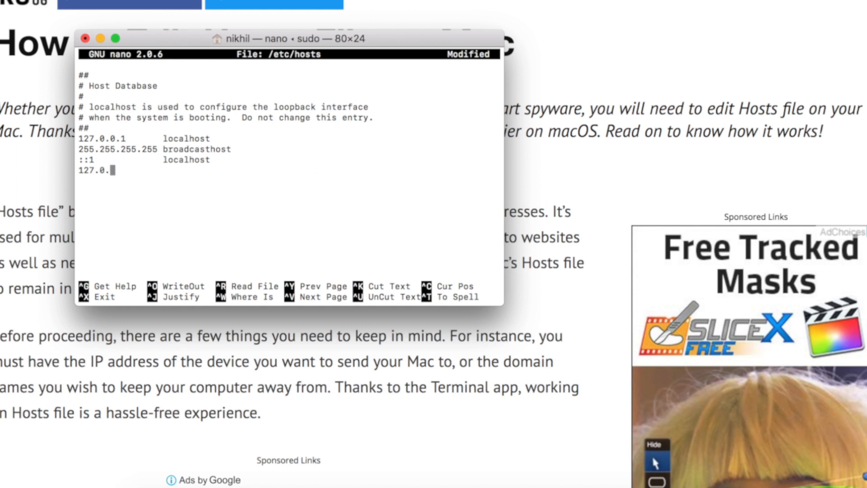
pyautogui.write('0.1')
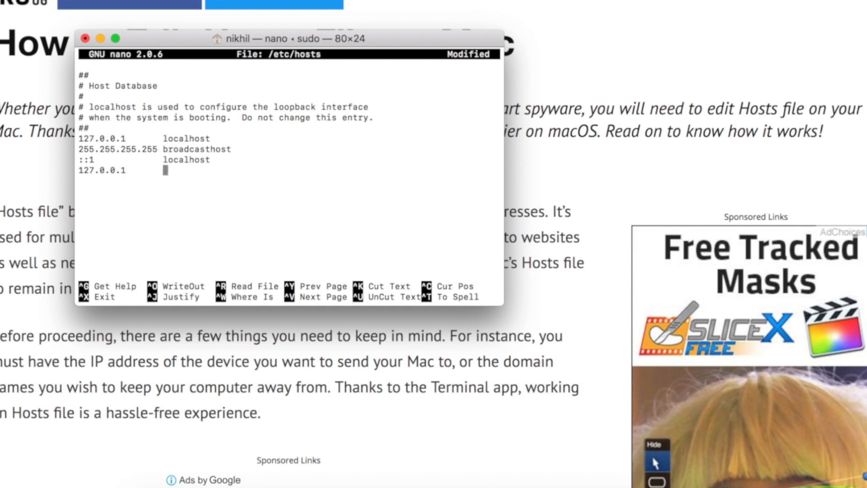
pyautogui.write('facebook.com')
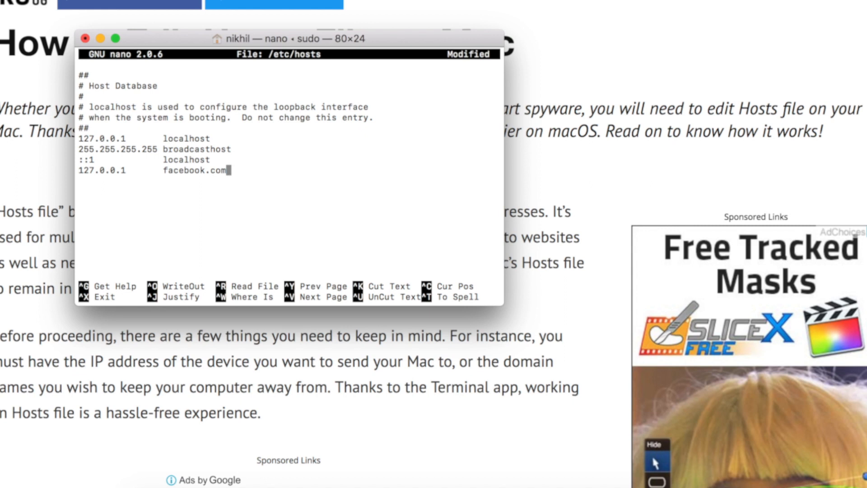
pyautogui.write('127.0.0.1')
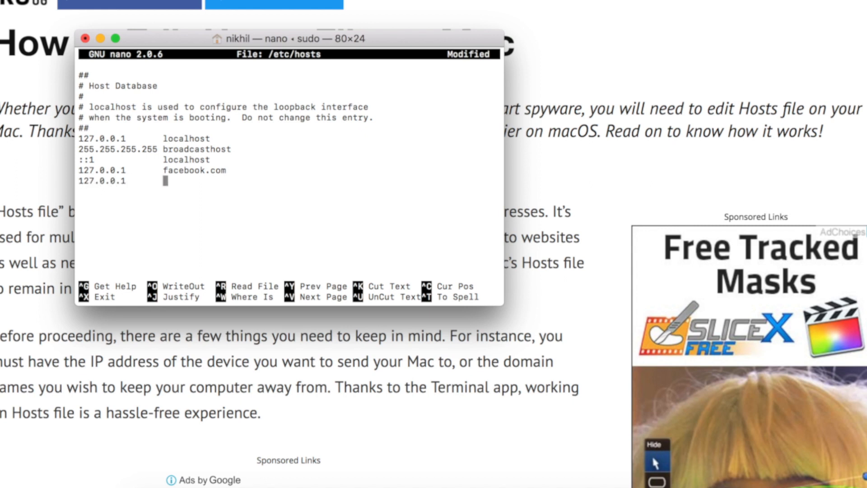
pyautogui.write('www.facebo')
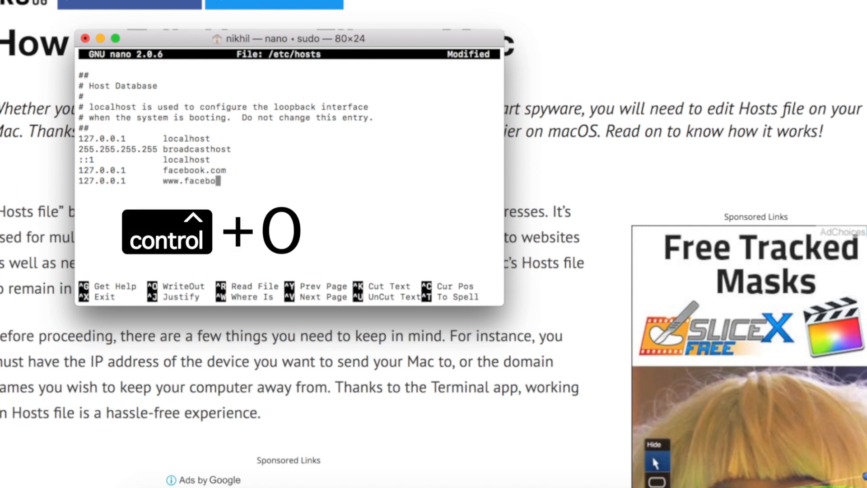
pyautogui.write('ok.com')
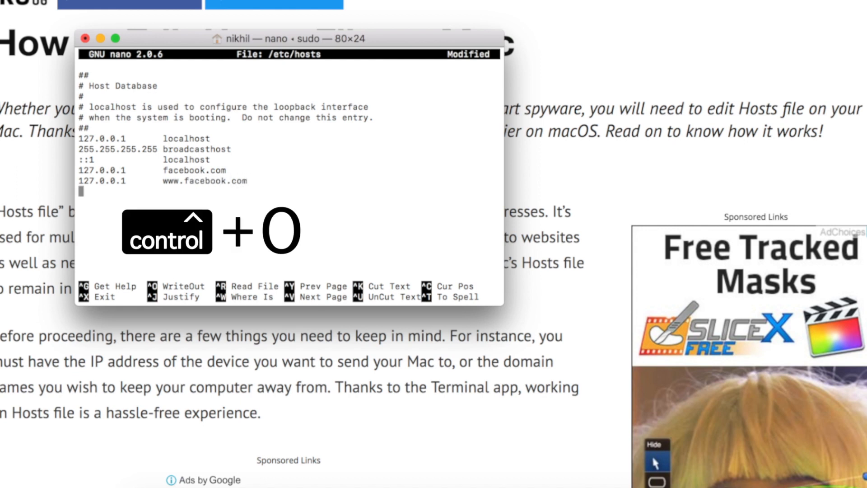
# Step: Save, exit nano, and enter 'sudo killall -HUP mDNSResponder' to flush DNS
pyautogui.press('ctrl+o')
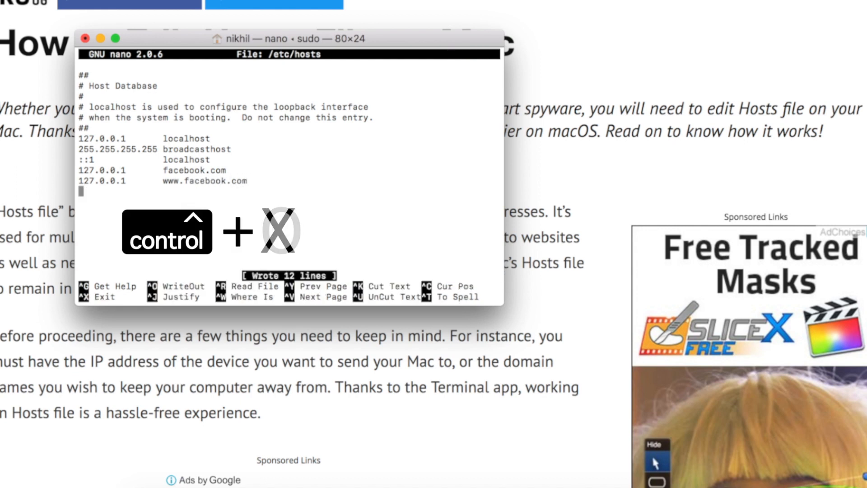
pyautogui.press('ctrl+x')
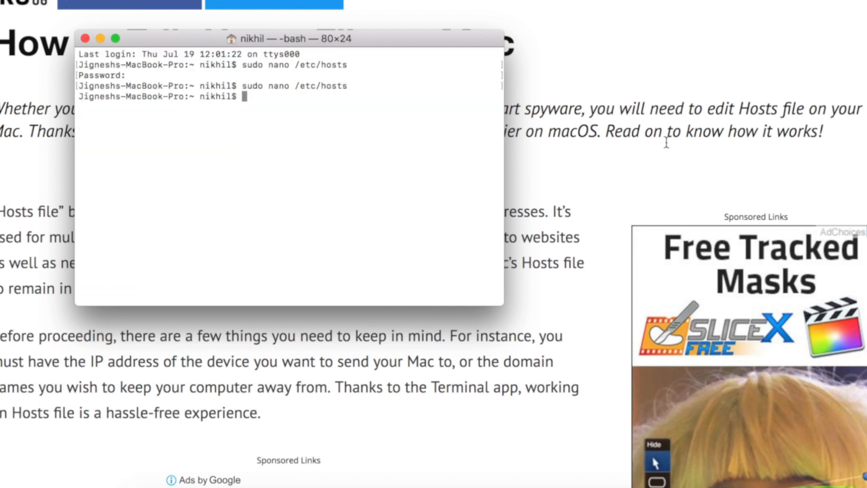
pyautogui.write('sudo killall -HUP mDNSResponder')
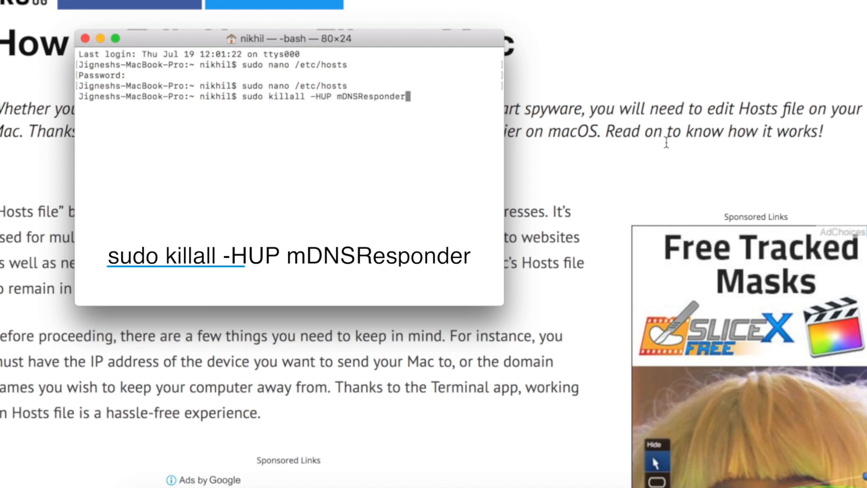